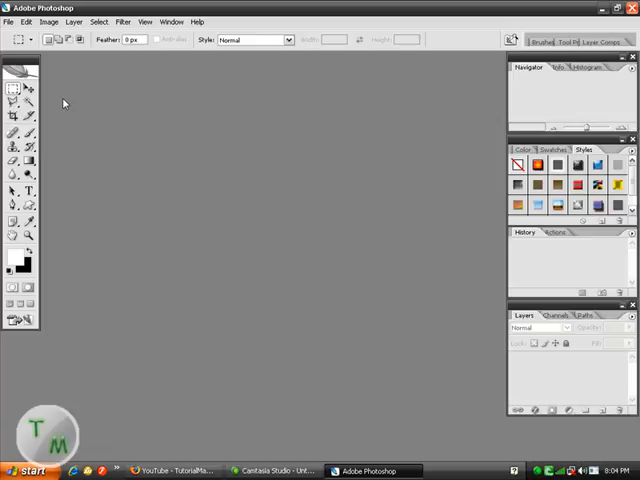
mouse_move(58, 98)
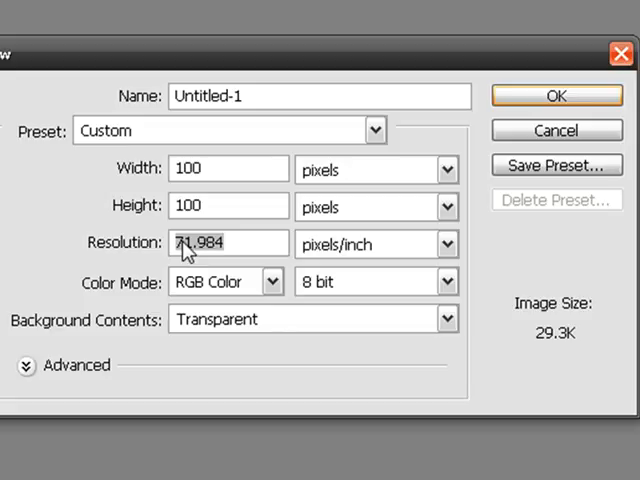
Create a new 100×100 px RGB document at 72 ppi with a transparent background.
type("7")
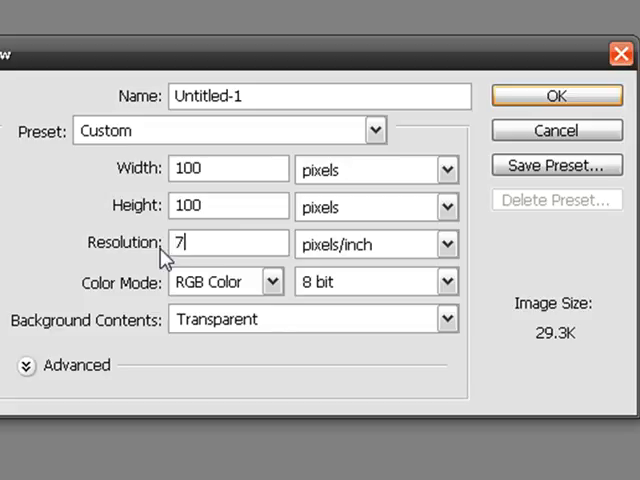
type("2")
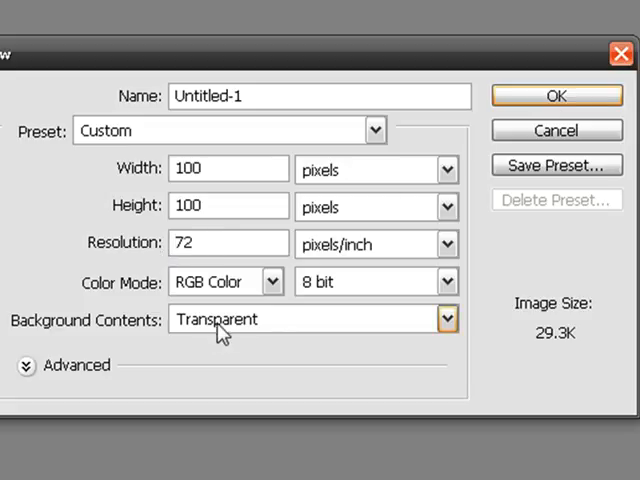
mouse_move(556, 96)
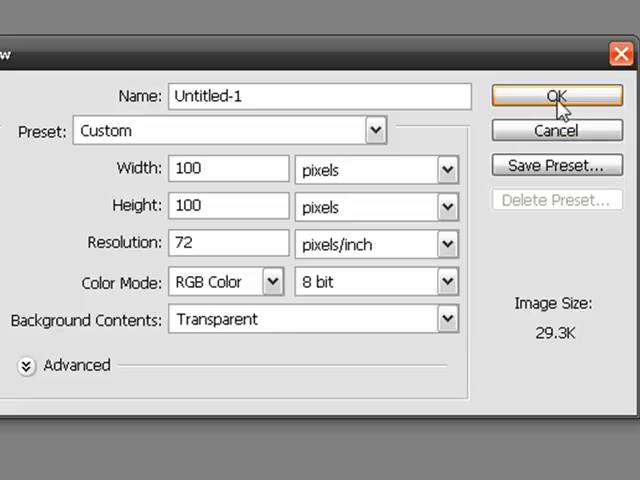
mouse_move(556, 96)
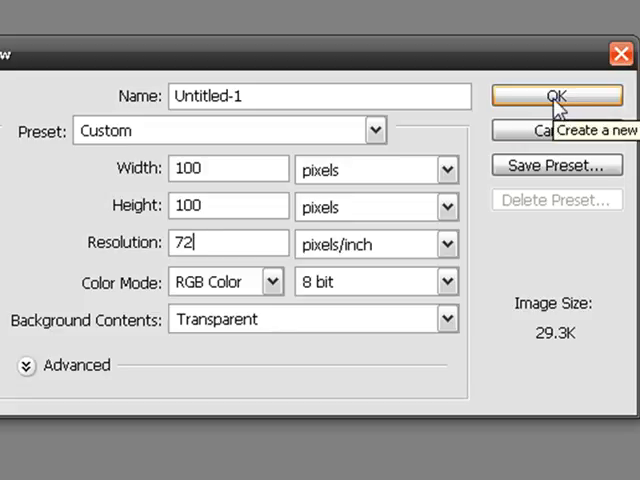
left_click(556, 96)
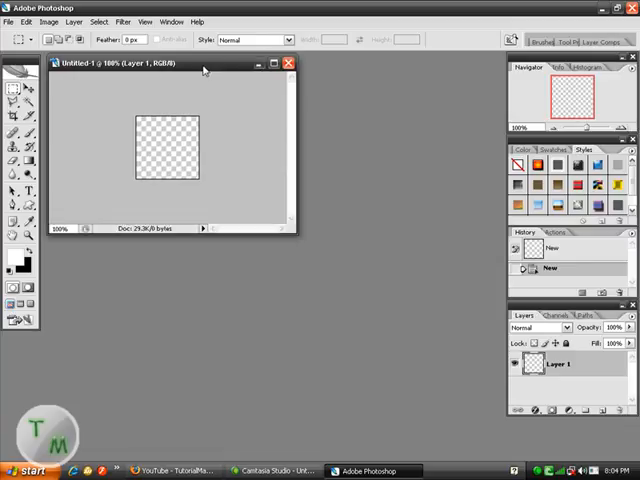
Centre the document window in the workspace before drawing the circular selection.
left_click_drag(170, 64, 356, 194)
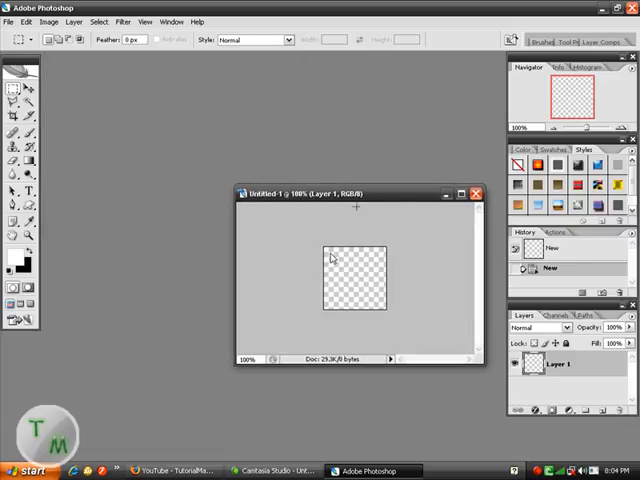
mouse_move(356, 304)
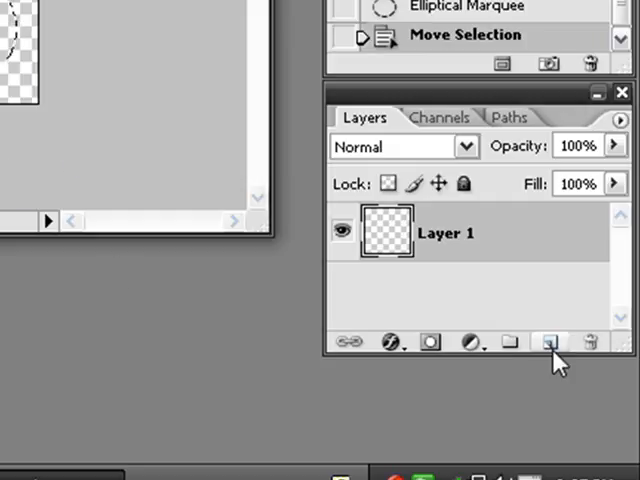
Fill the circular selection with solid black on a newly added layer.
left_click(548, 342)
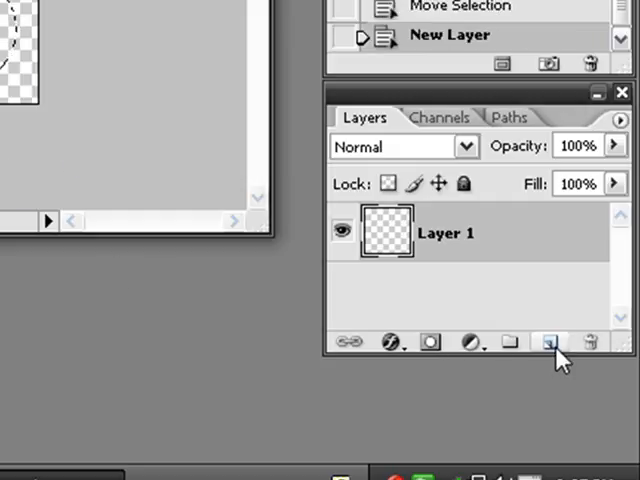
left_click(548, 342)
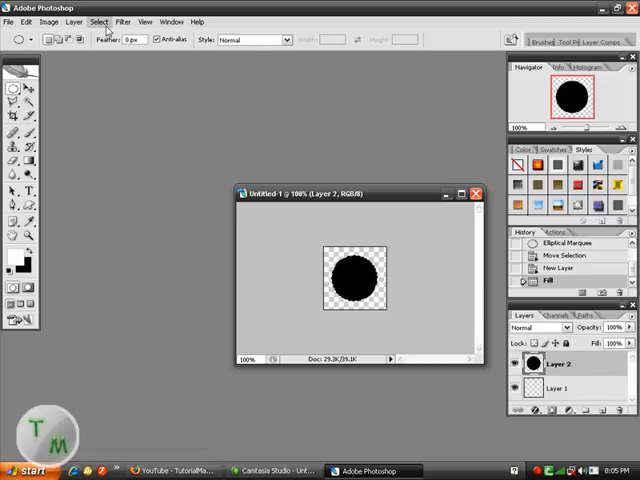
Expand the circular selection a few pixels outward via Select > Modify > Expand.
left_click(100, 22)
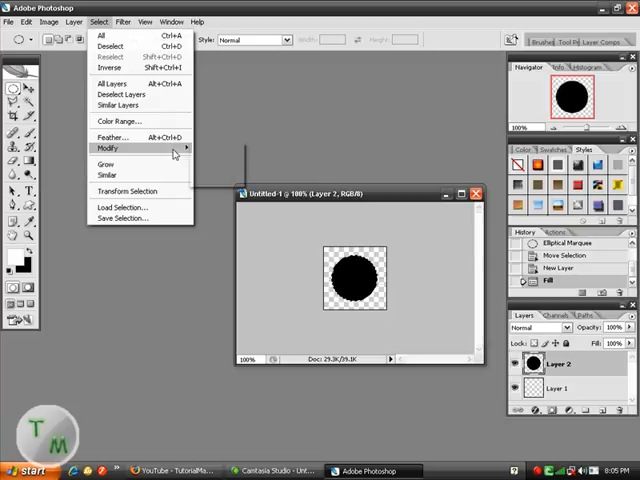
left_click(108, 148)
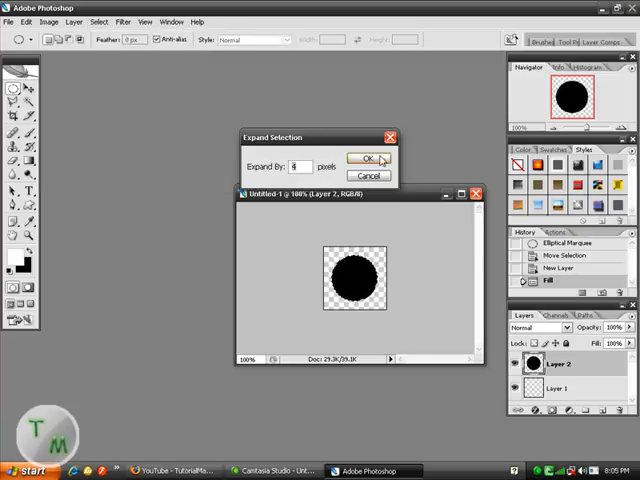
left_click(368, 160)
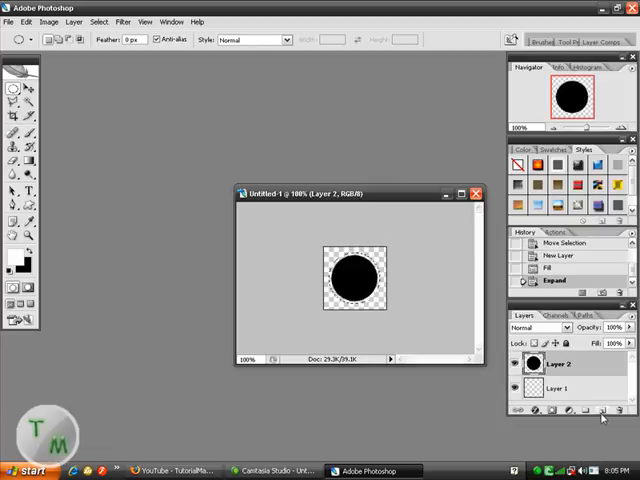
Add a new layer to hold the white ring around the black circle.
left_click(600, 410)
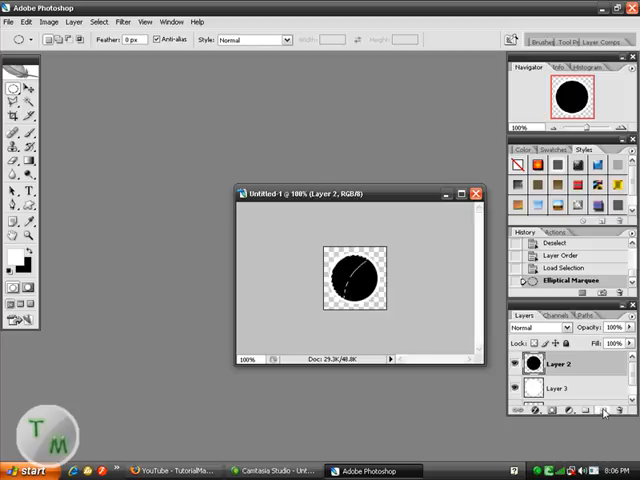
Add a new layer for the white sheen over the circle.
left_click(604, 410)
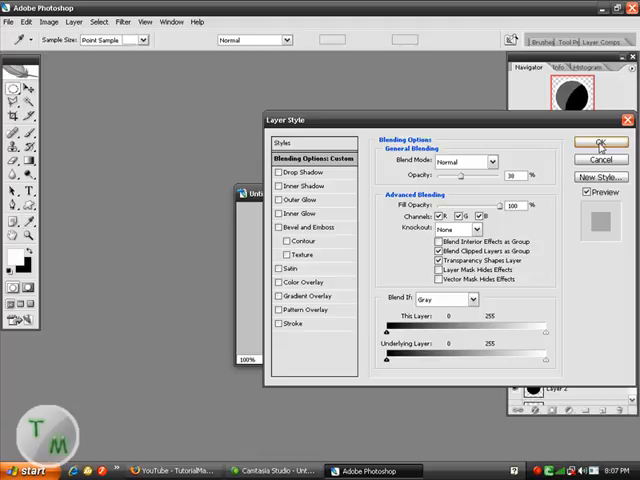
Apply the lowered Fill Opacity so the sheen becomes a soft translucent gloss.
left_click(600, 140)
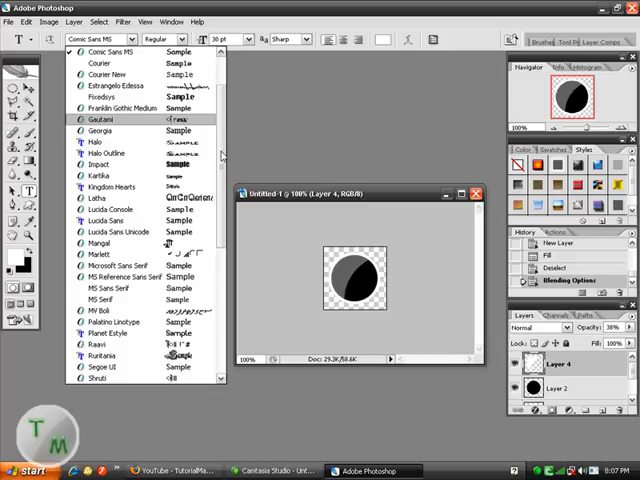
Set 'Tm' in Microsoft Sans Serif as large initials in the middle of the circle.
scroll("down", 3)
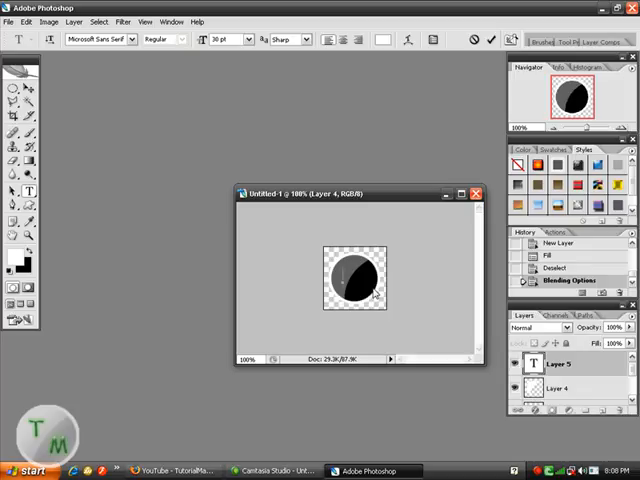
type("Tm")
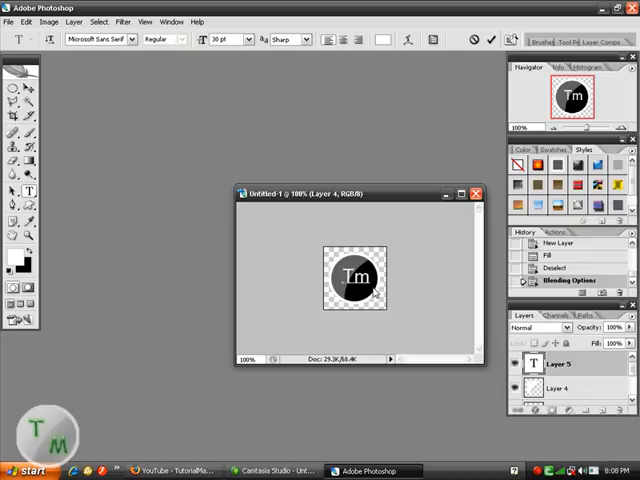
mouse_move(360, 244)
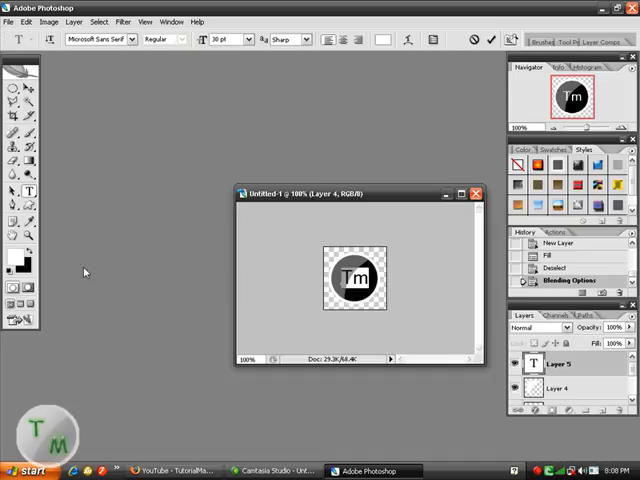
left_click(16, 256)
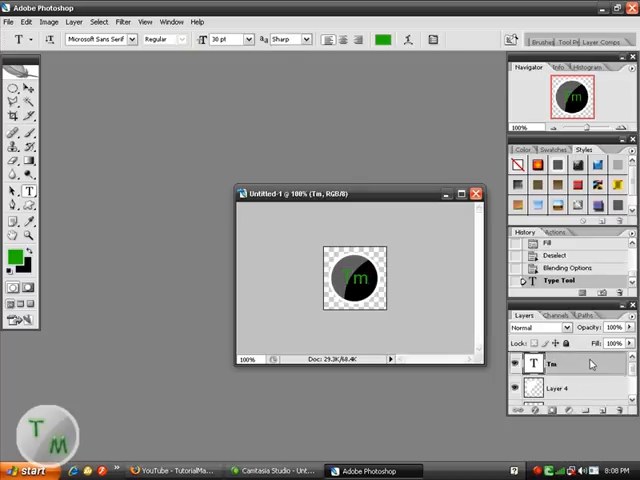
Move the green Tm layer down beneath the sheen layer in the Layers panel.
left_click_drag(560, 364, 560, 388)
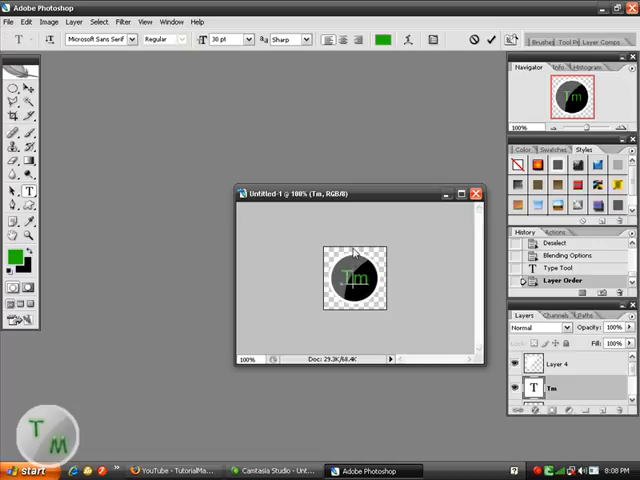
mouse_move(416, 308)
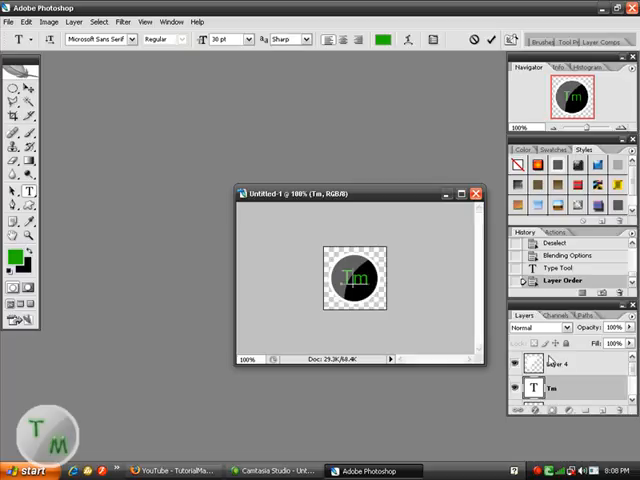
Select the Tm type layer to edit the initials under the gloss.
left_click(560, 360)
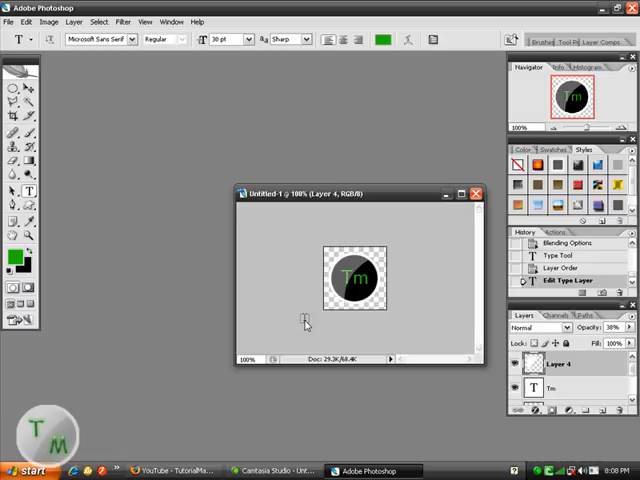
mouse_move(444, 436)
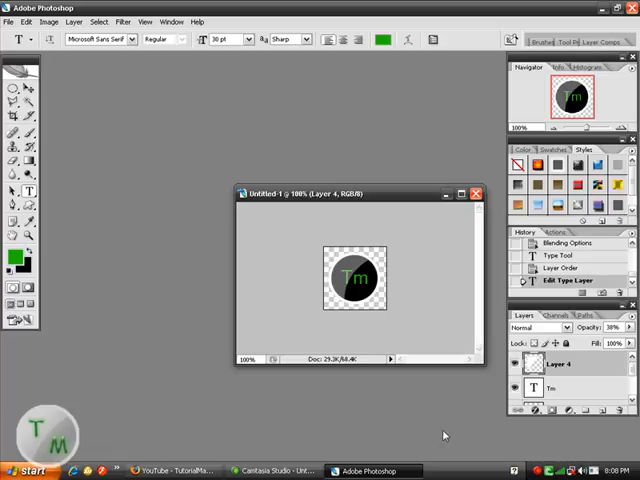